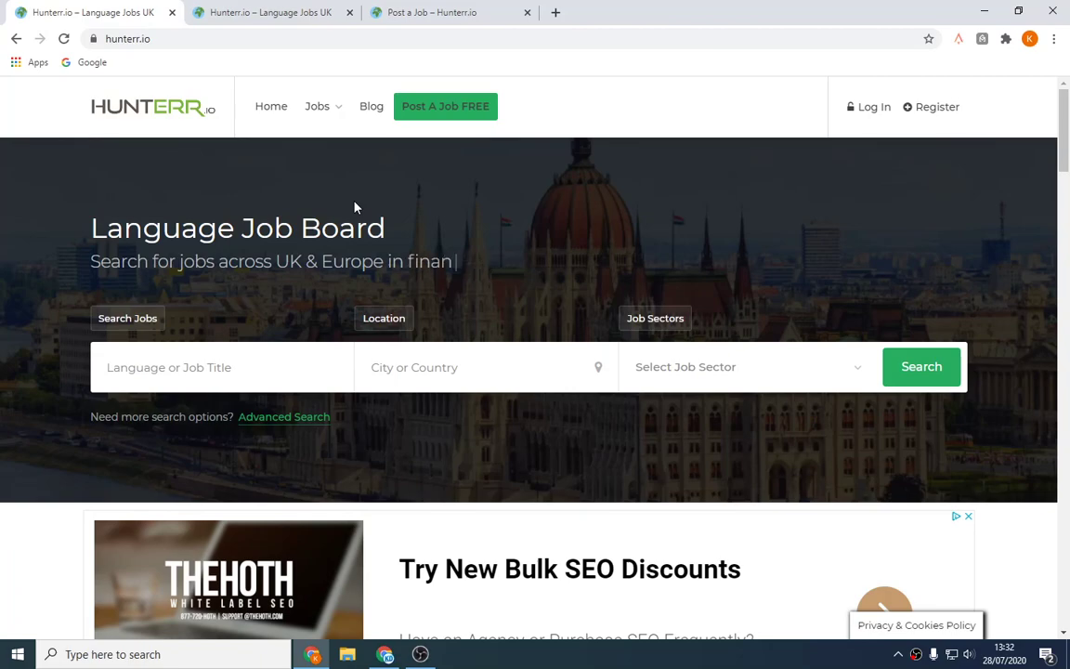
type("ce")
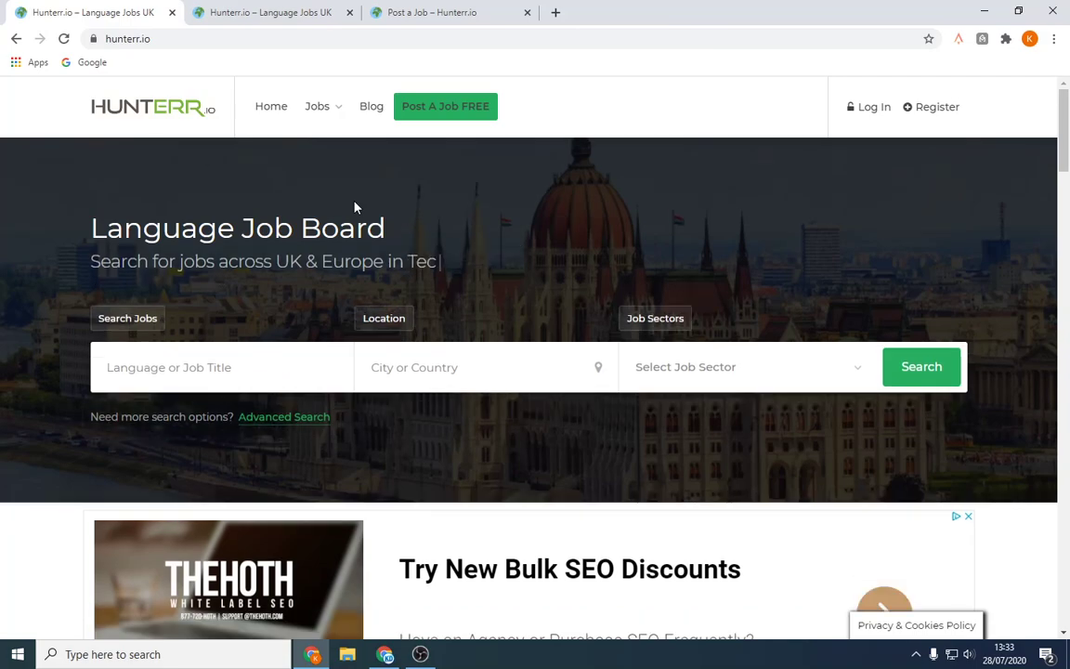
scroll("down", 3)
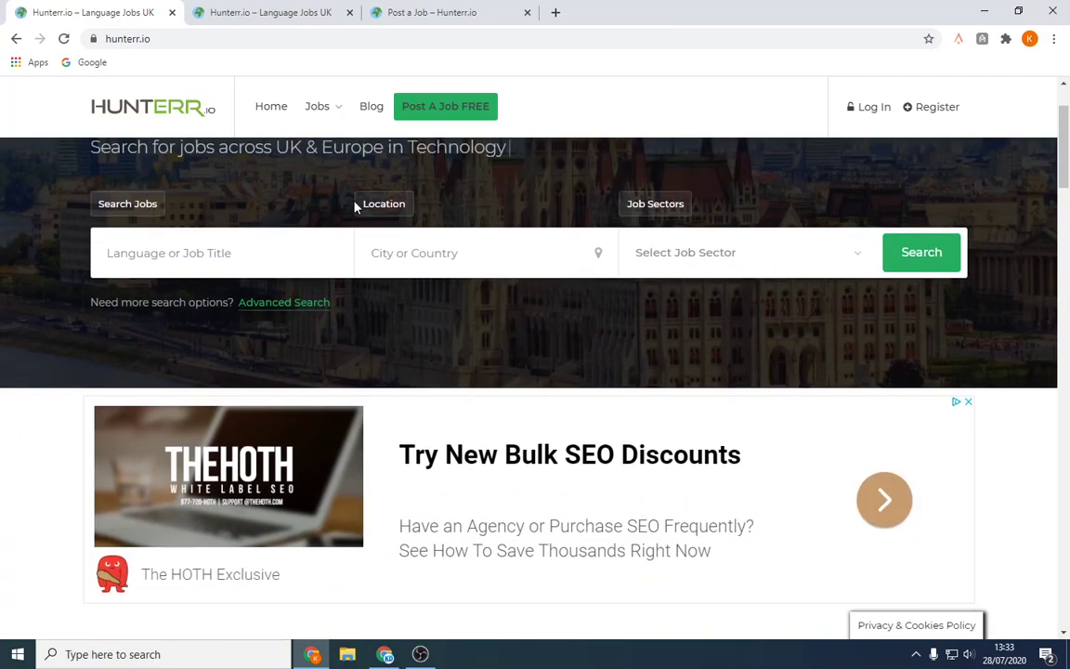
scroll("down", 3)
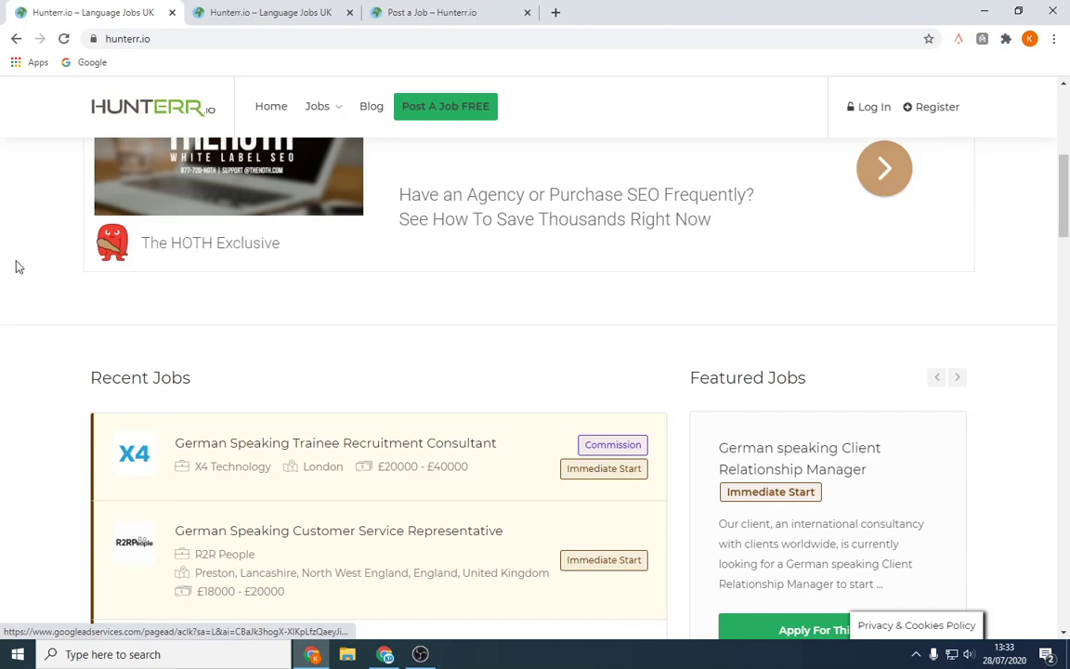
scroll("down", 3)
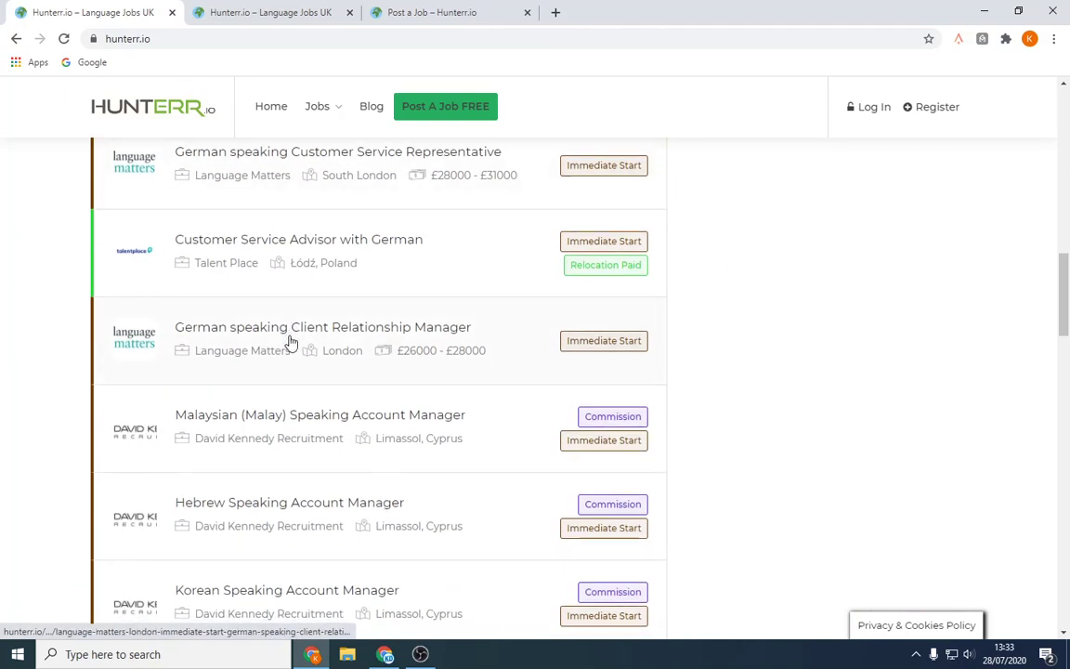
scroll("down", 3)
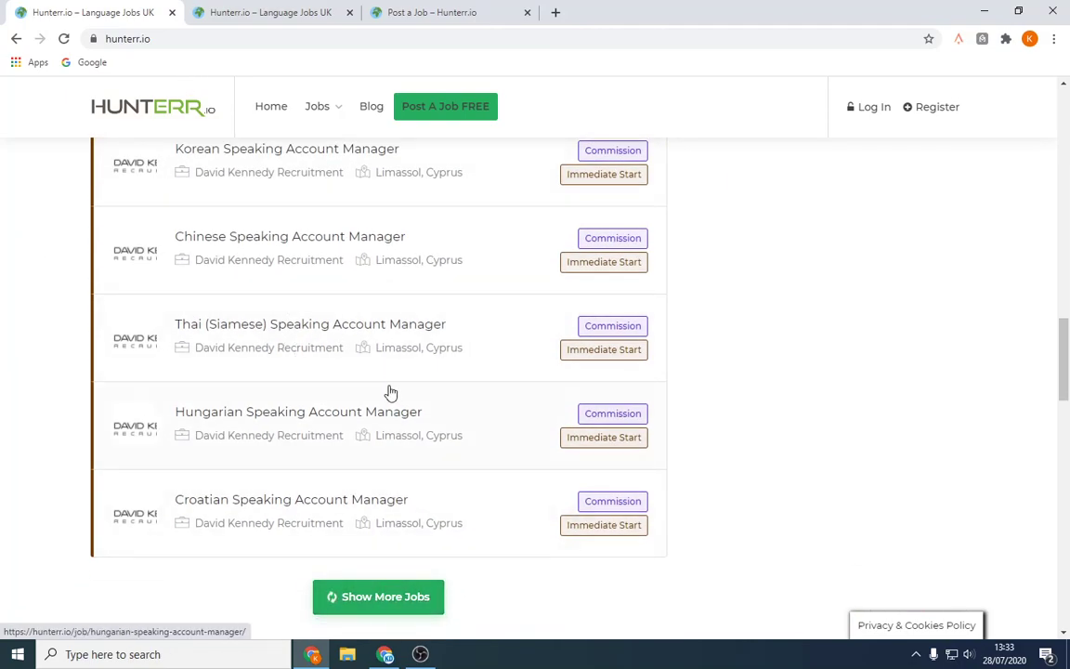
scroll("down", 3)
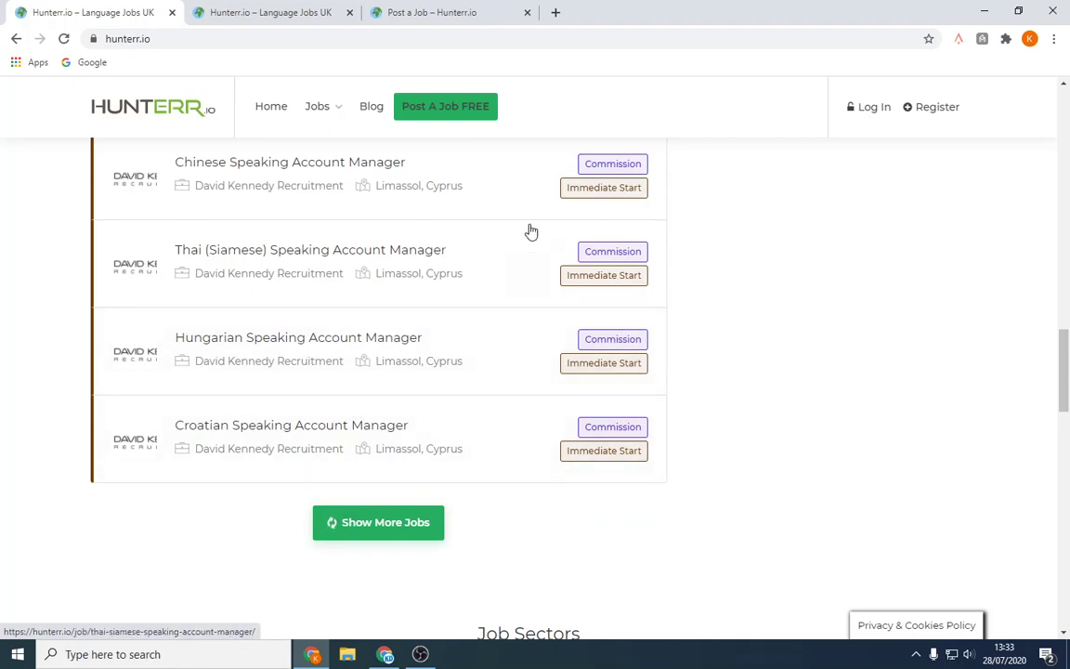
scroll("down", 3)
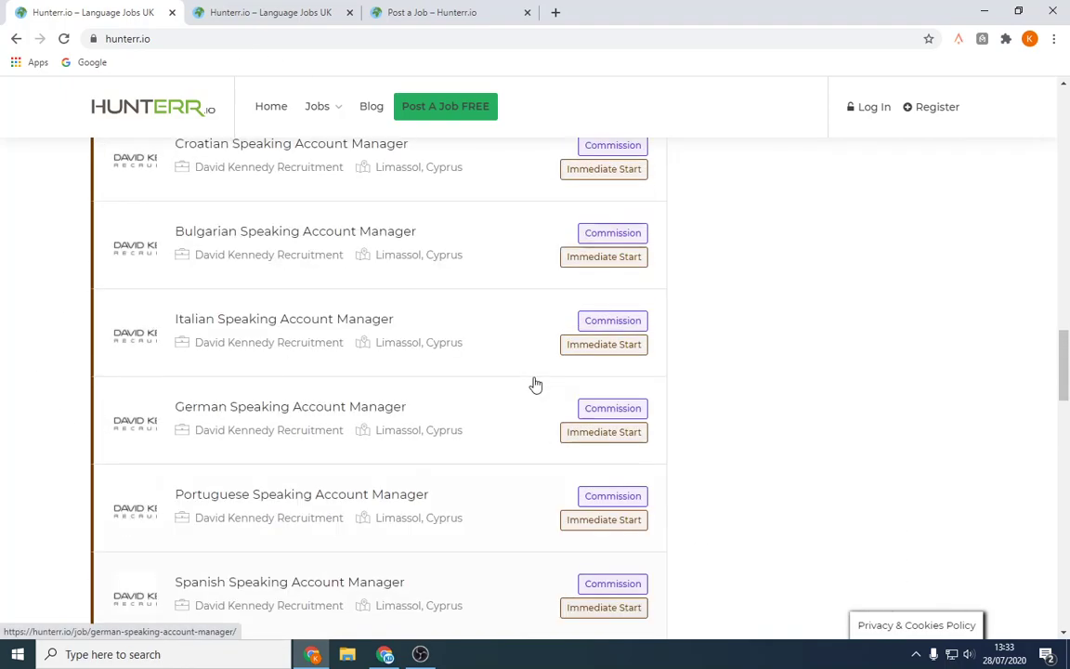
scroll("down", 3)
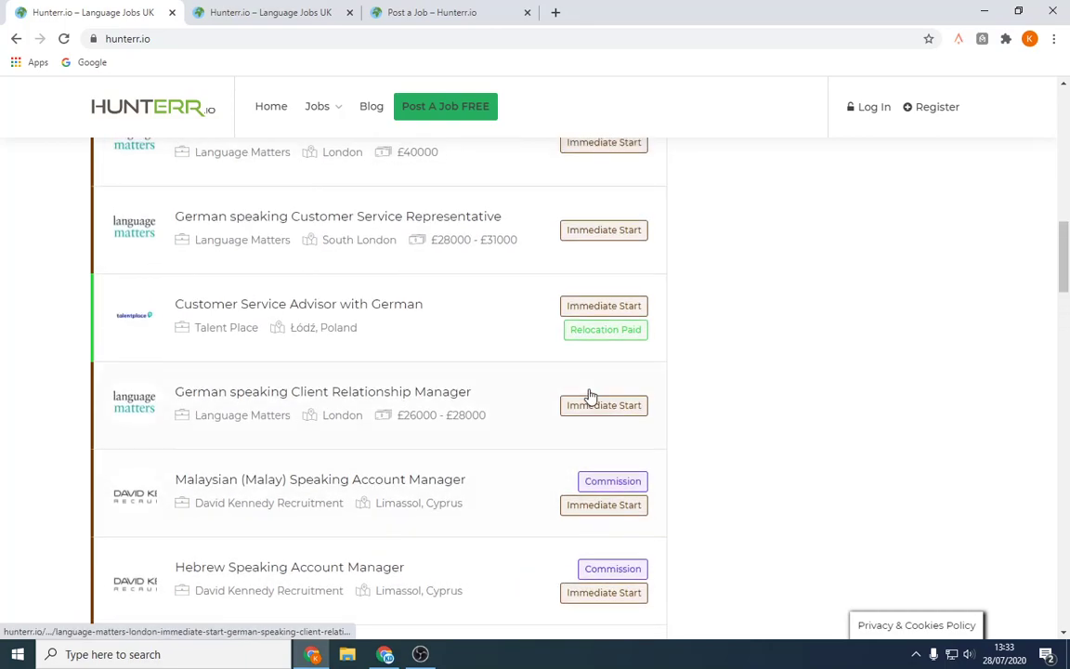